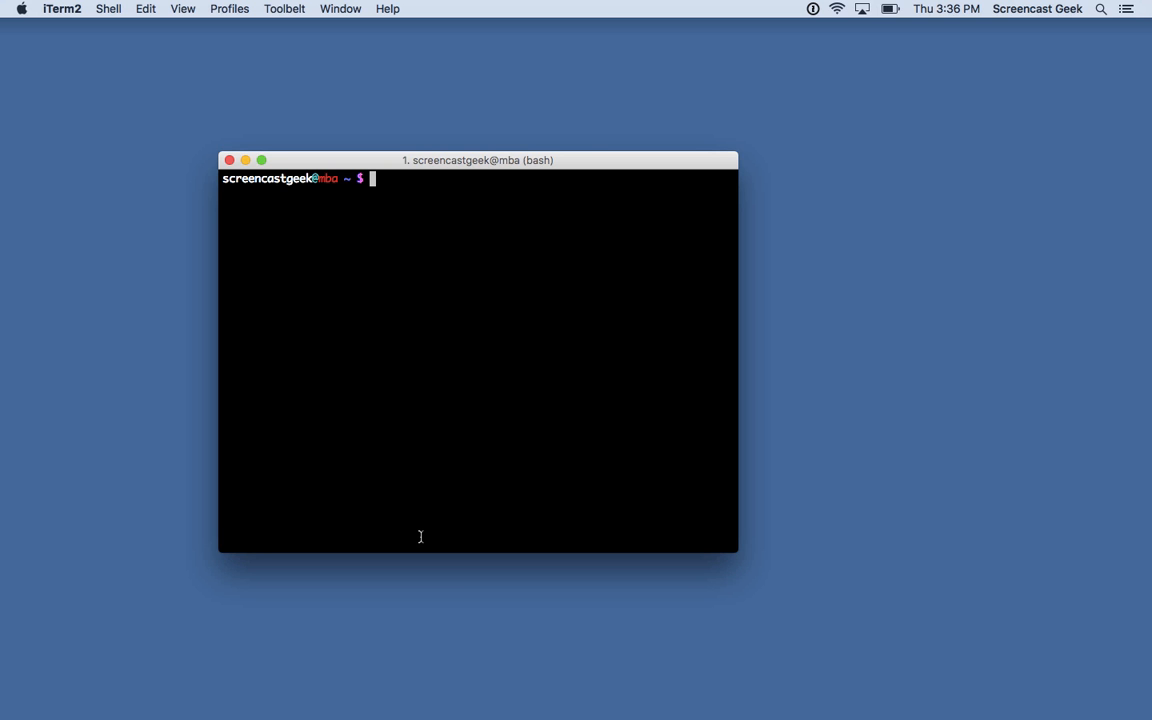
{"action": "mouse_move", "coordinate": [408, 490]}
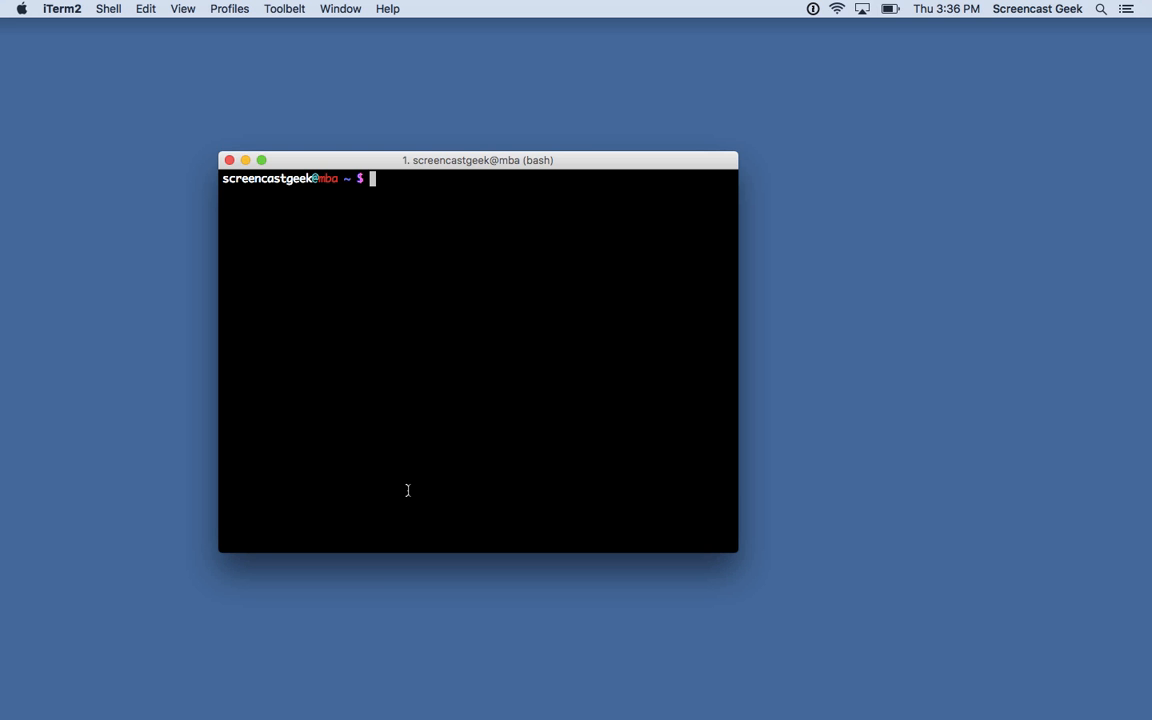
{"action": "mouse_move", "coordinate": [424, 384]}
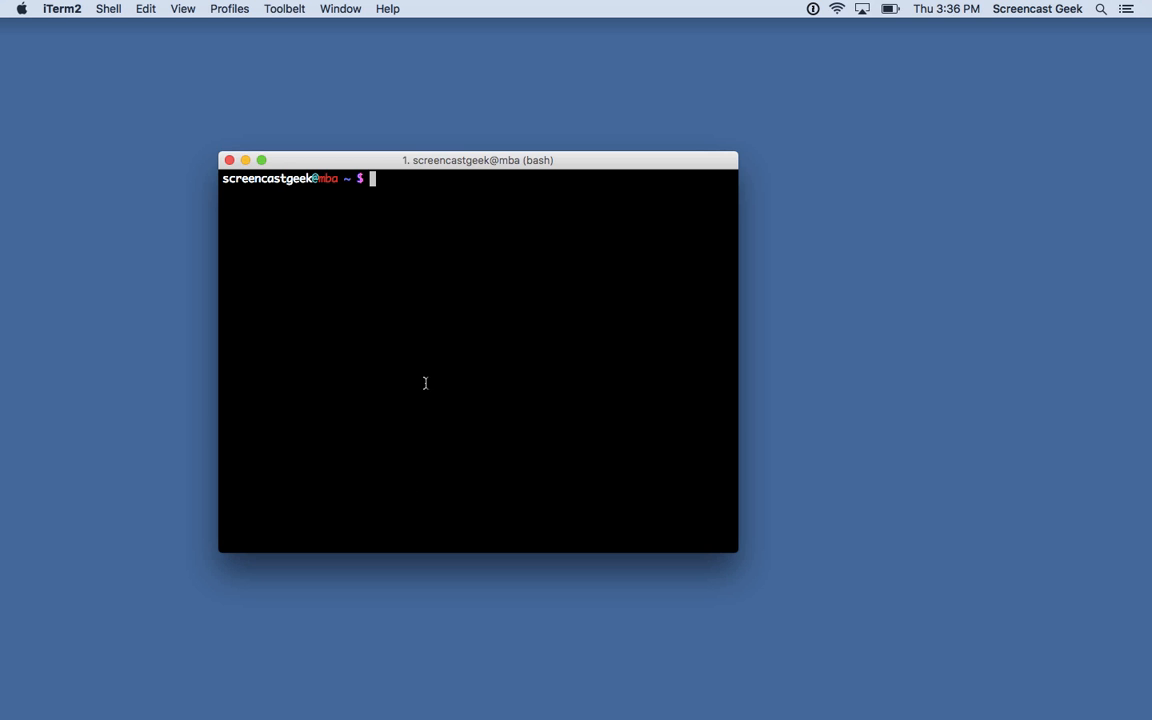
{"action": "mouse_move", "coordinate": [40, 24]}
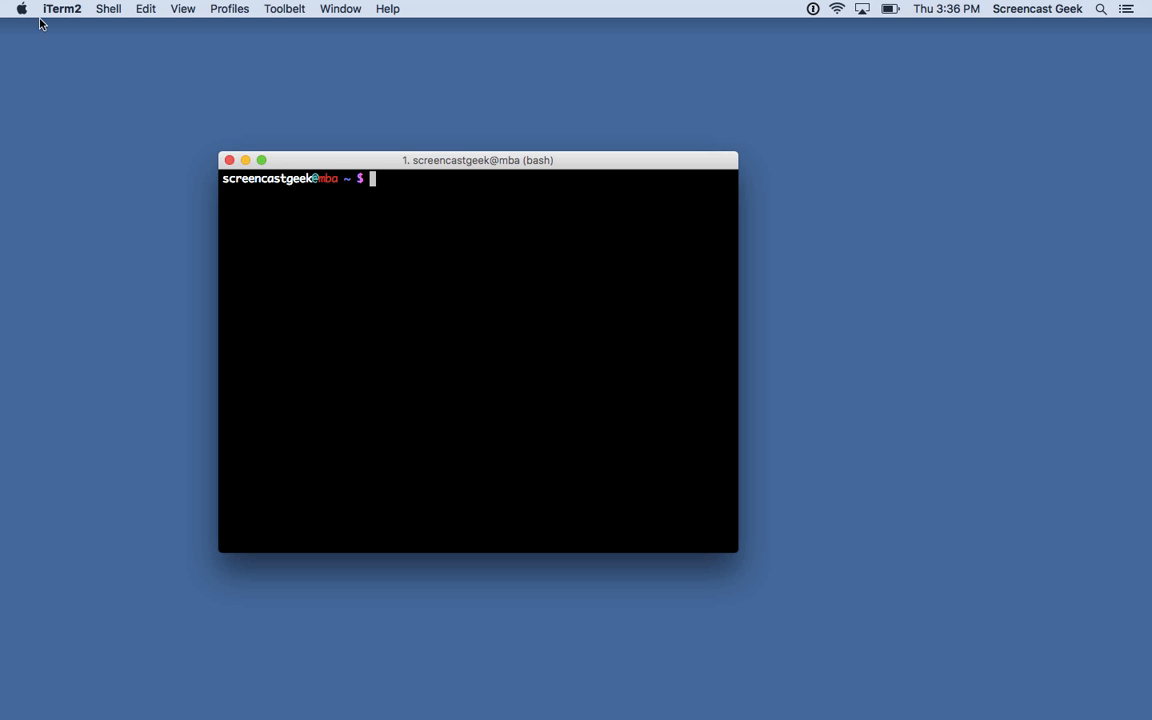
{"action": "mouse_move", "coordinate": [90, 84]}
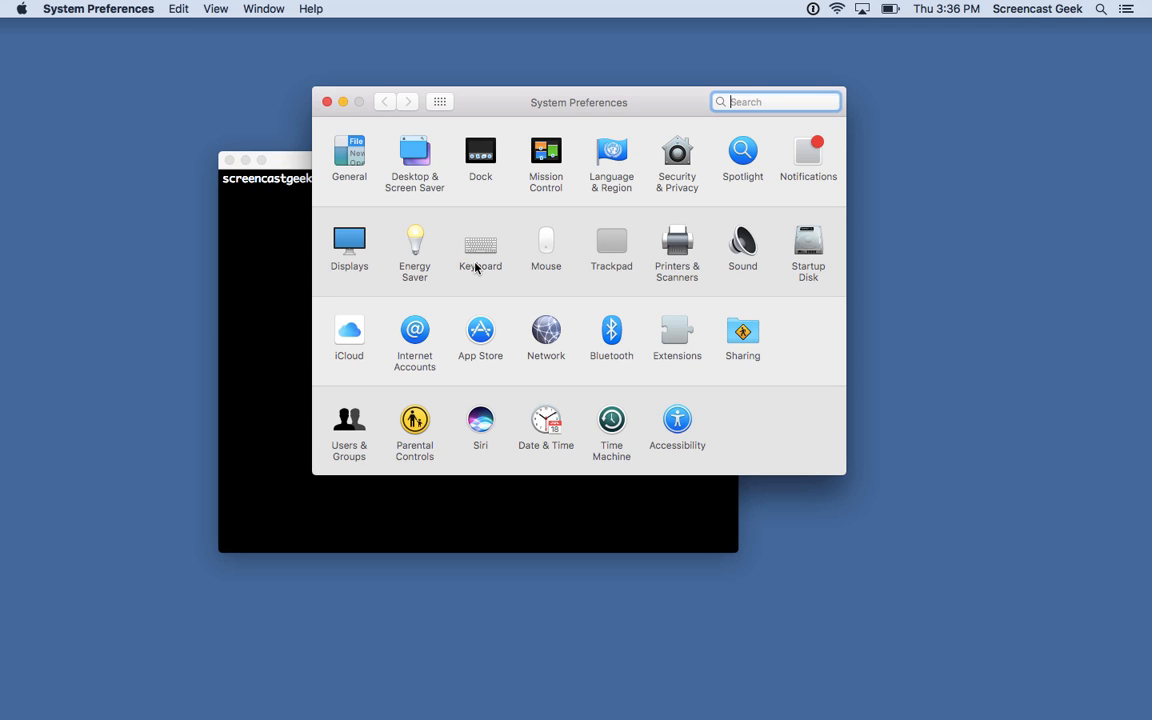
Set Caps Lock Key to Control in Keyboard Modifier Keys and confirm with OK
{"action": "left_click", "coordinate": [480, 248]}
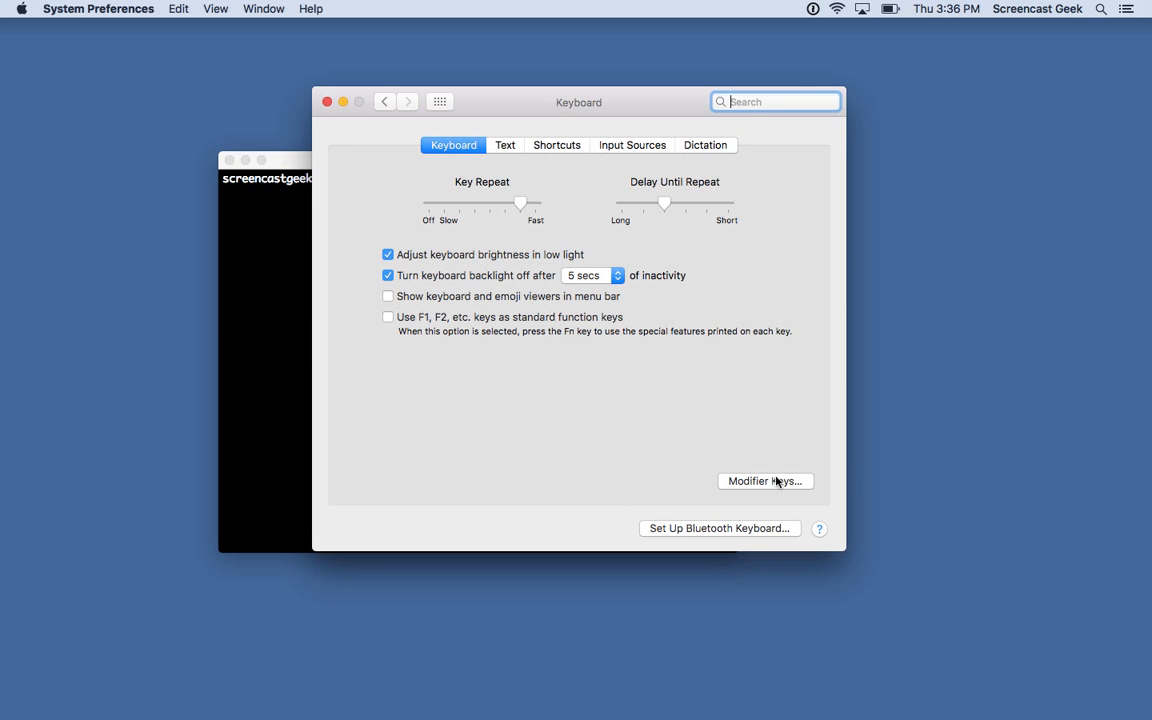
{"action": "left_click", "coordinate": [764, 480]}
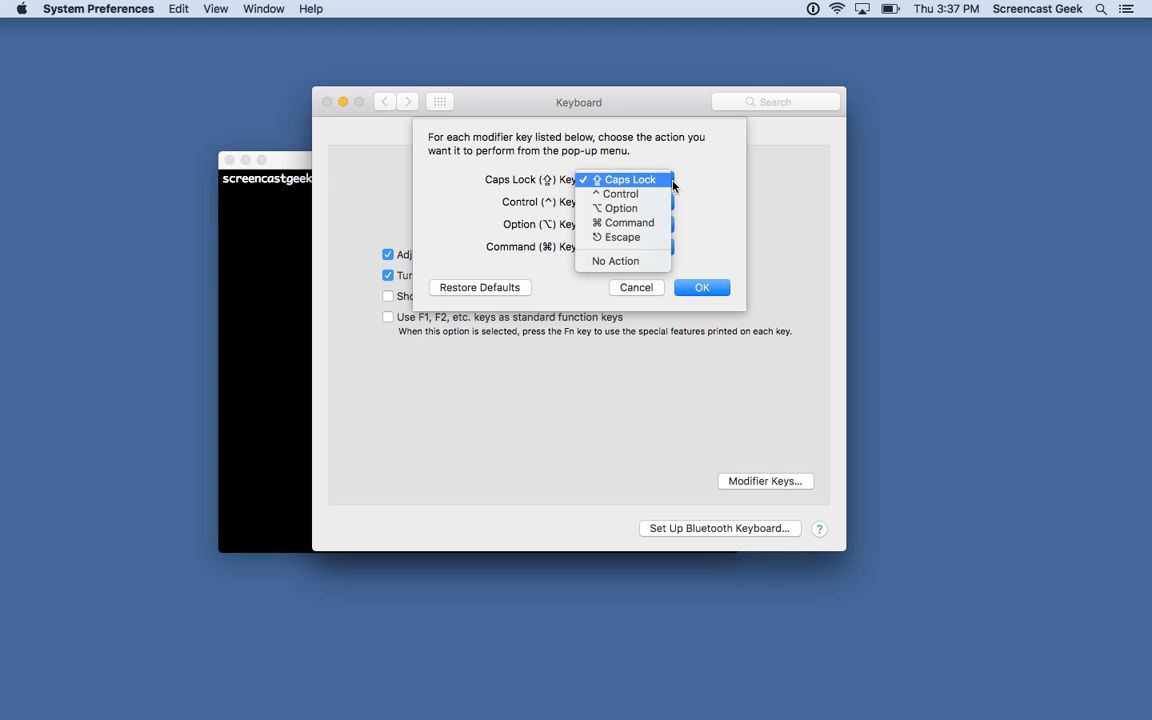
{"action": "left_click", "coordinate": [622, 192]}
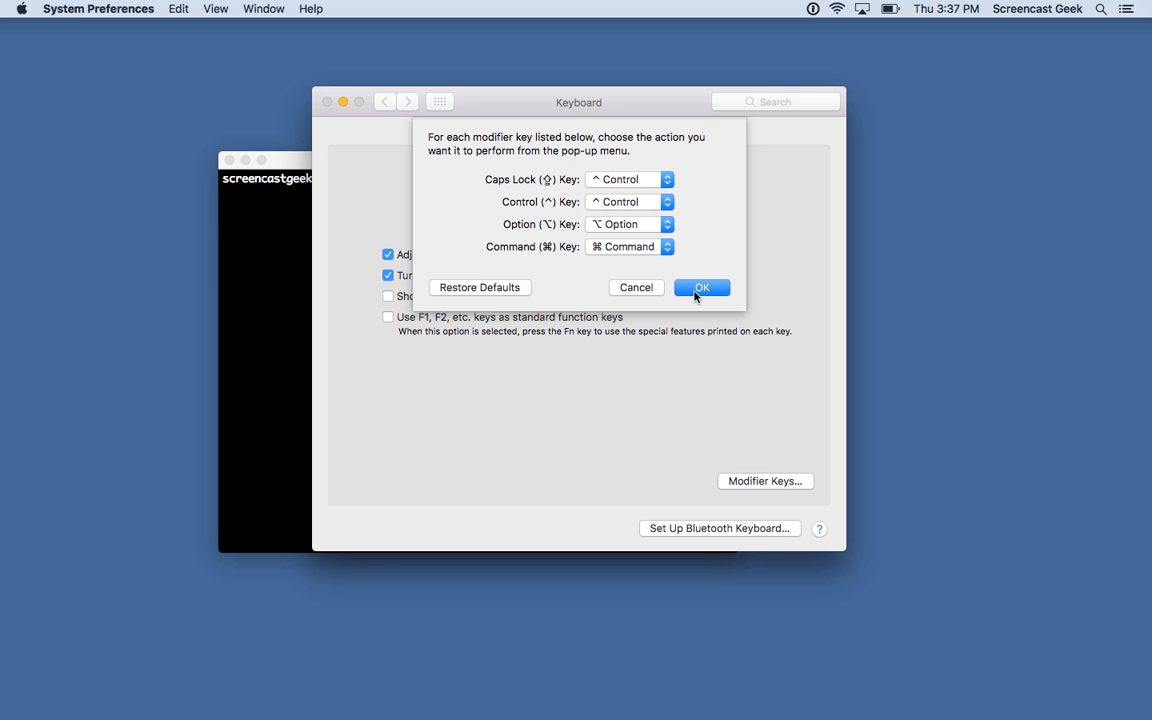
{"action": "left_click", "coordinate": [700, 288]}
{"action": "type", "text": "ec"}
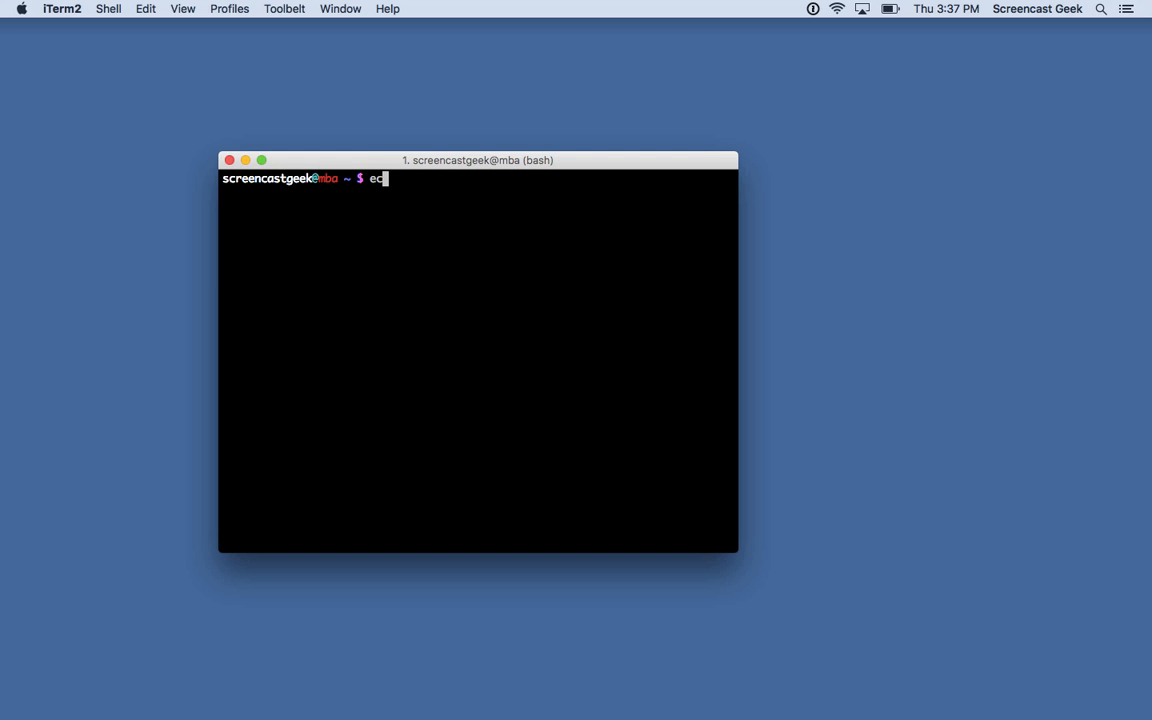
Finish entering echo "hello" at the bash prompt without running it
{"action": "type", "text": "ho \"hello"}
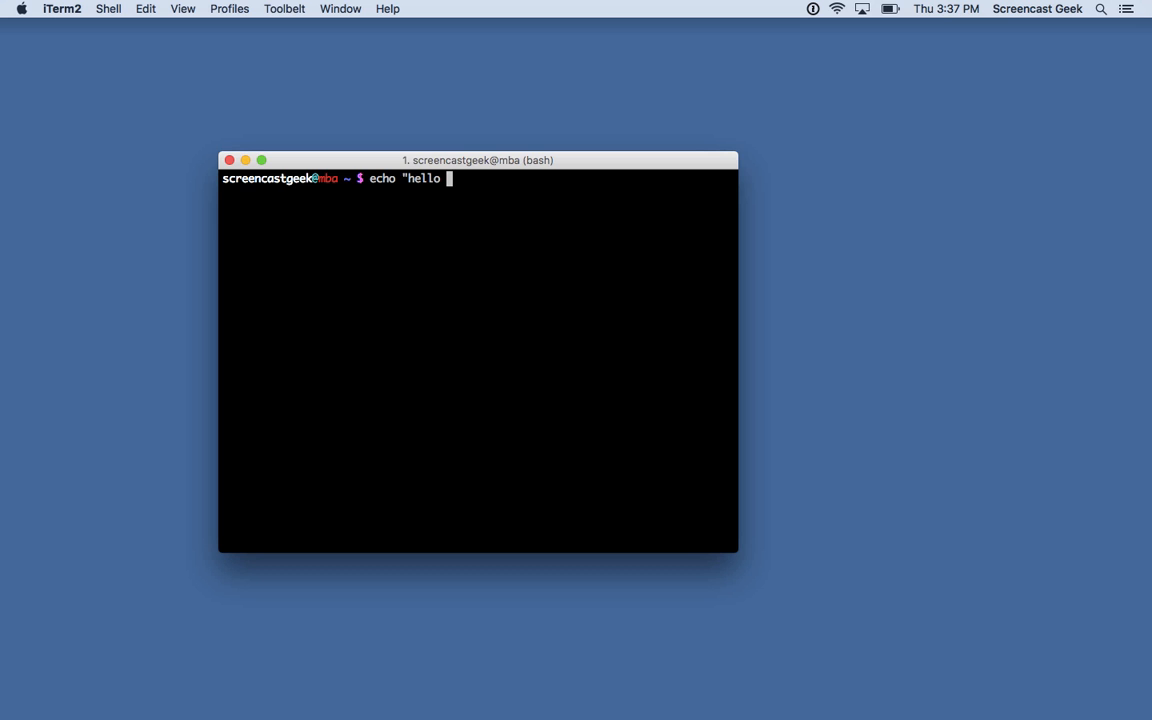
{"action": "type", "text": "\""}
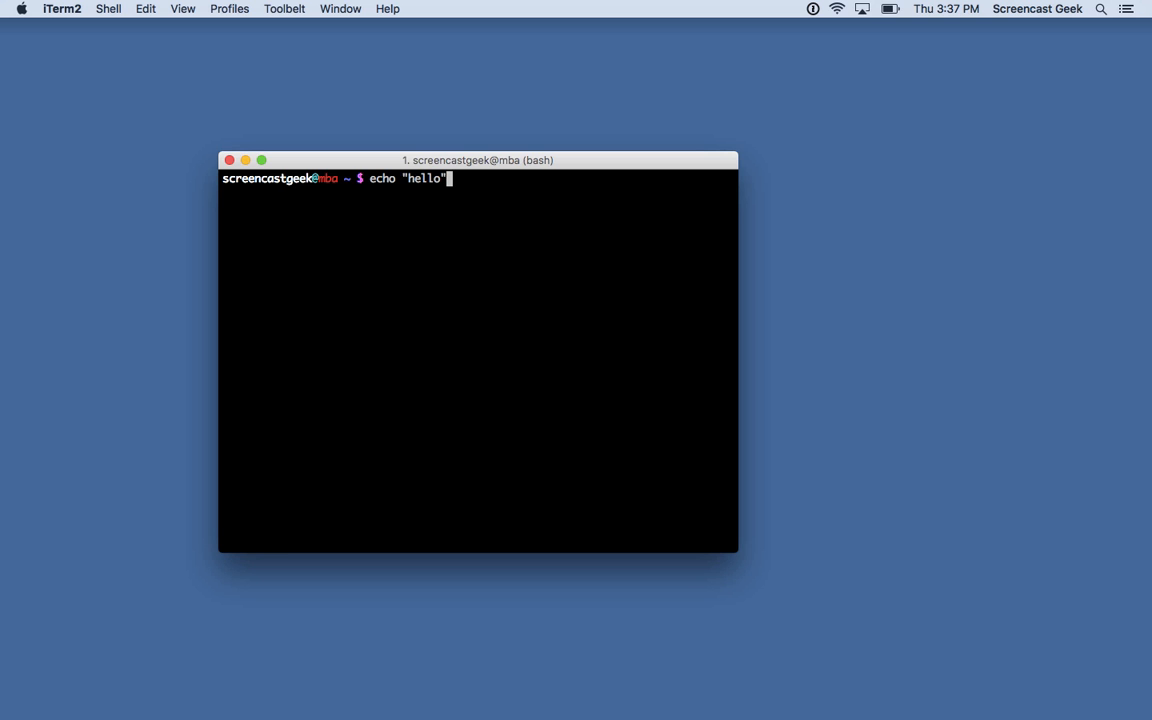